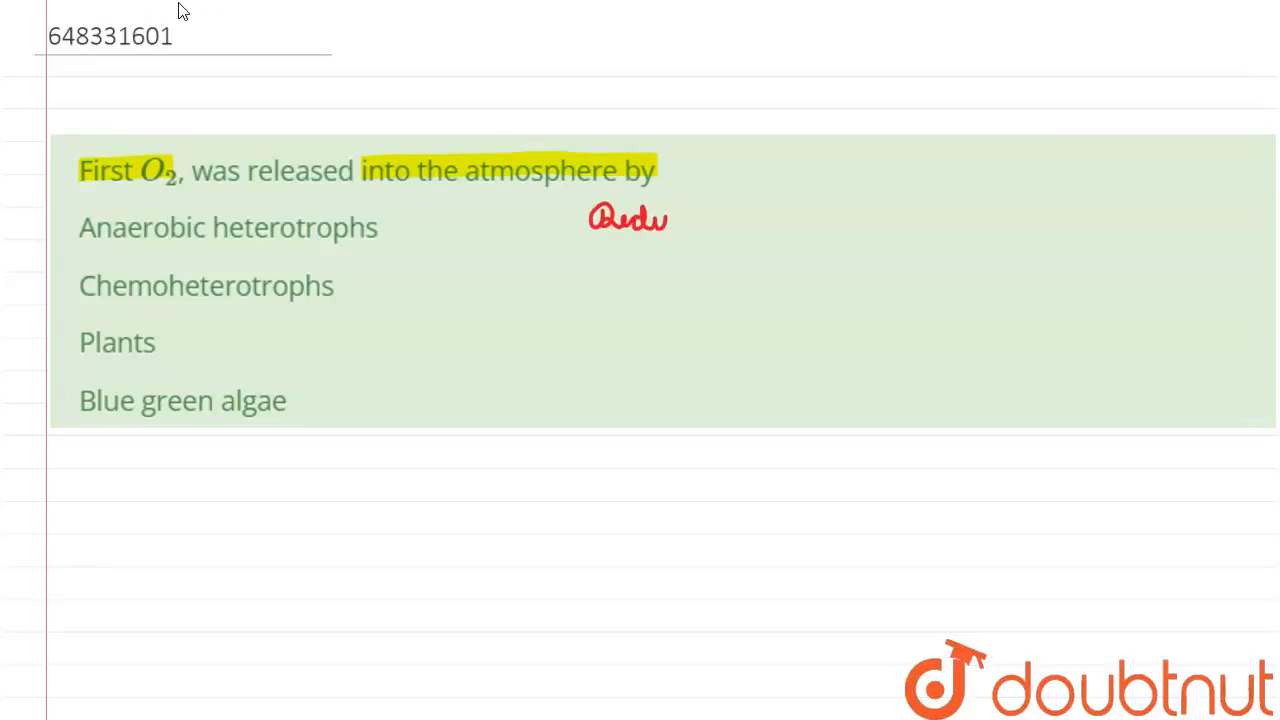
Step: Write "Reducing → Lack O2" in red beside the question
left_click_drag(660, 218, 720, 240)
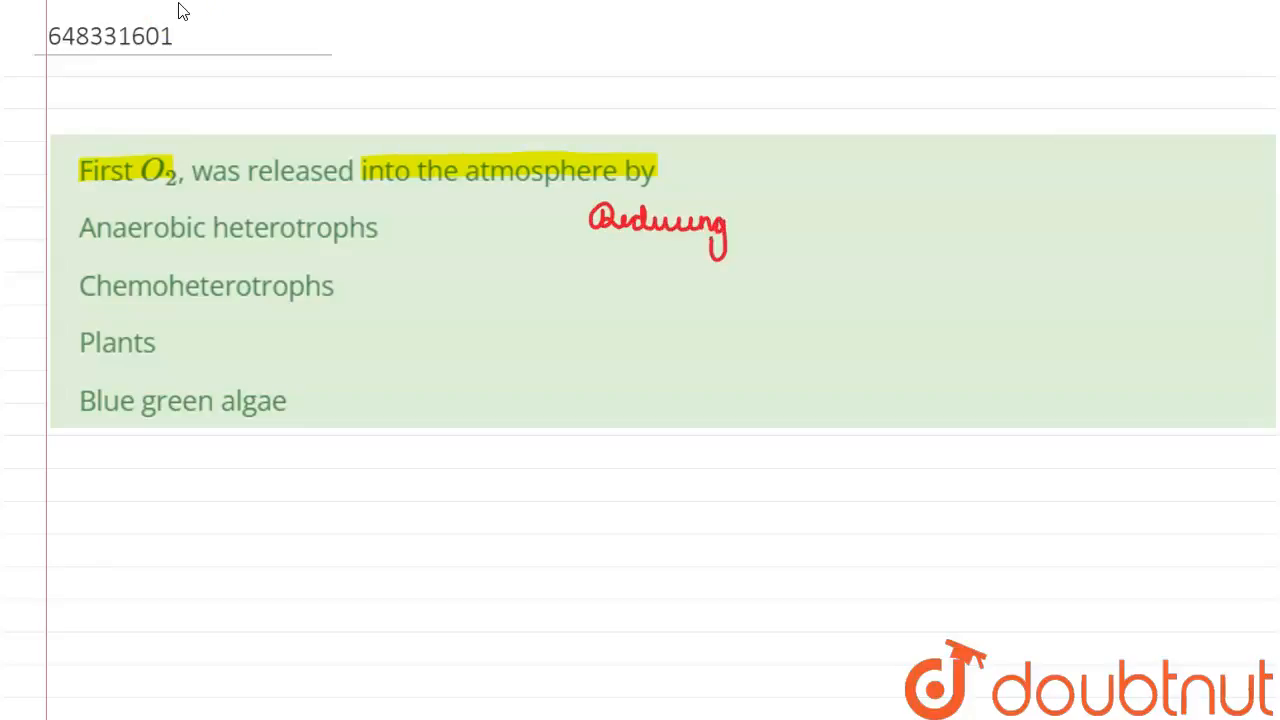
left_click_drag(740, 215, 815, 215)
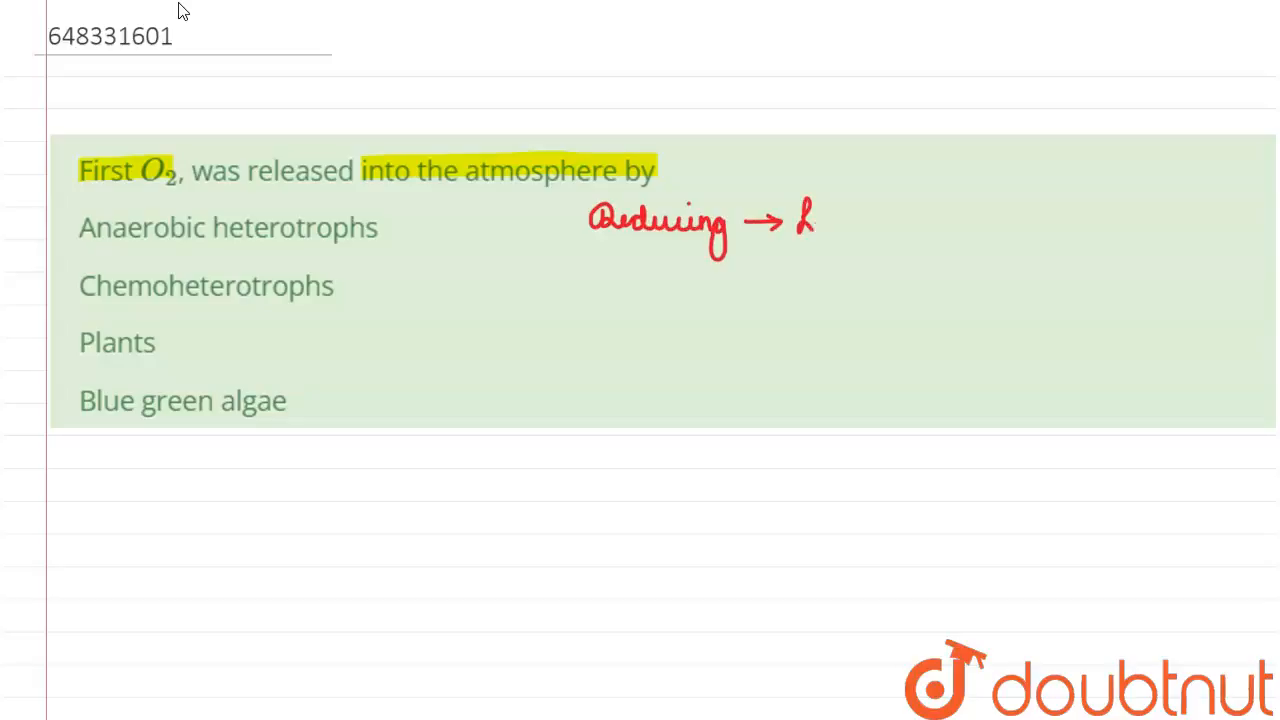
type("Lacks O2")
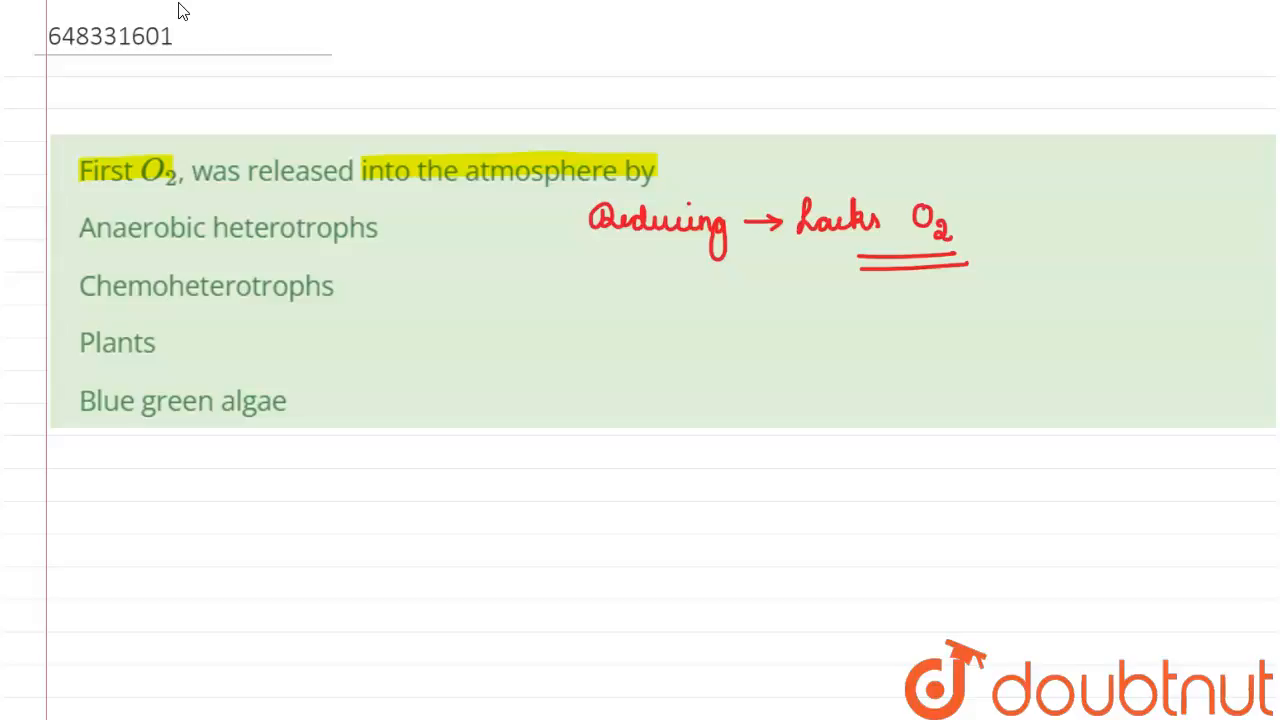
Step: Cross out Anaerobic heterotrophs and Chemoheterotrophs, then draw an arrow after Blue green algae
left_click_drag(400, 245, 380, 295)
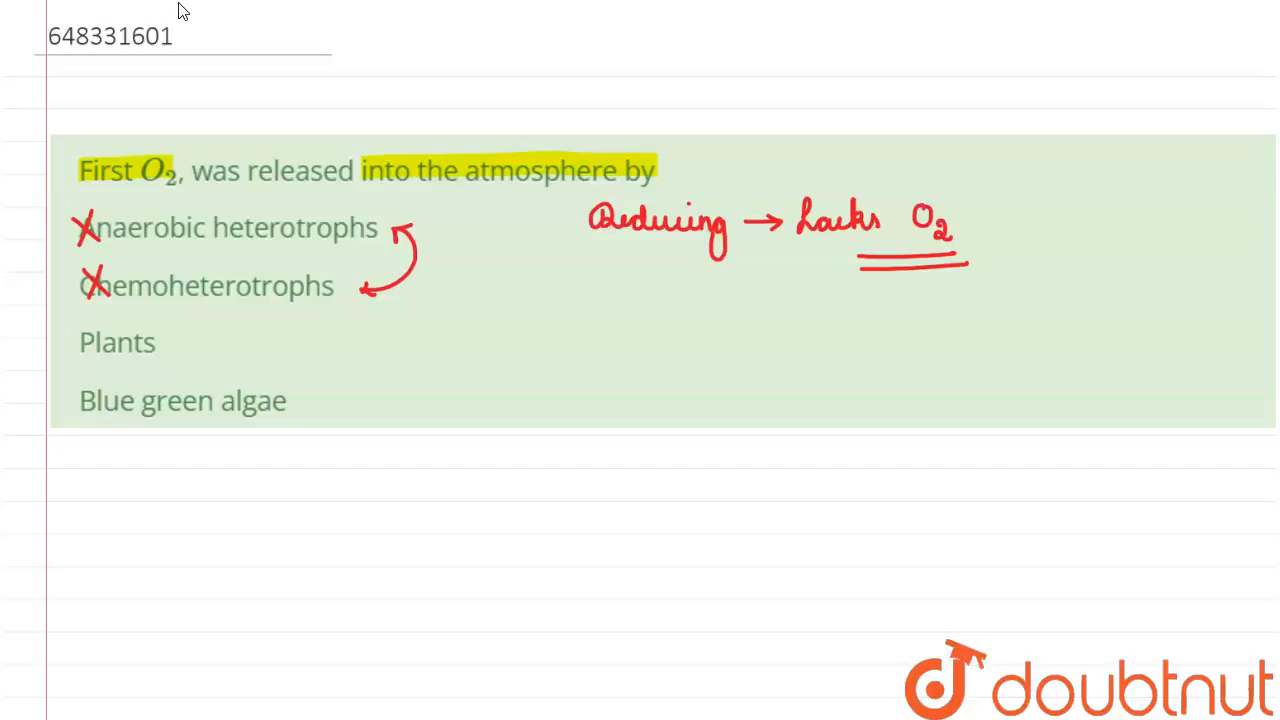
left_click_drag(300, 402, 335, 400)
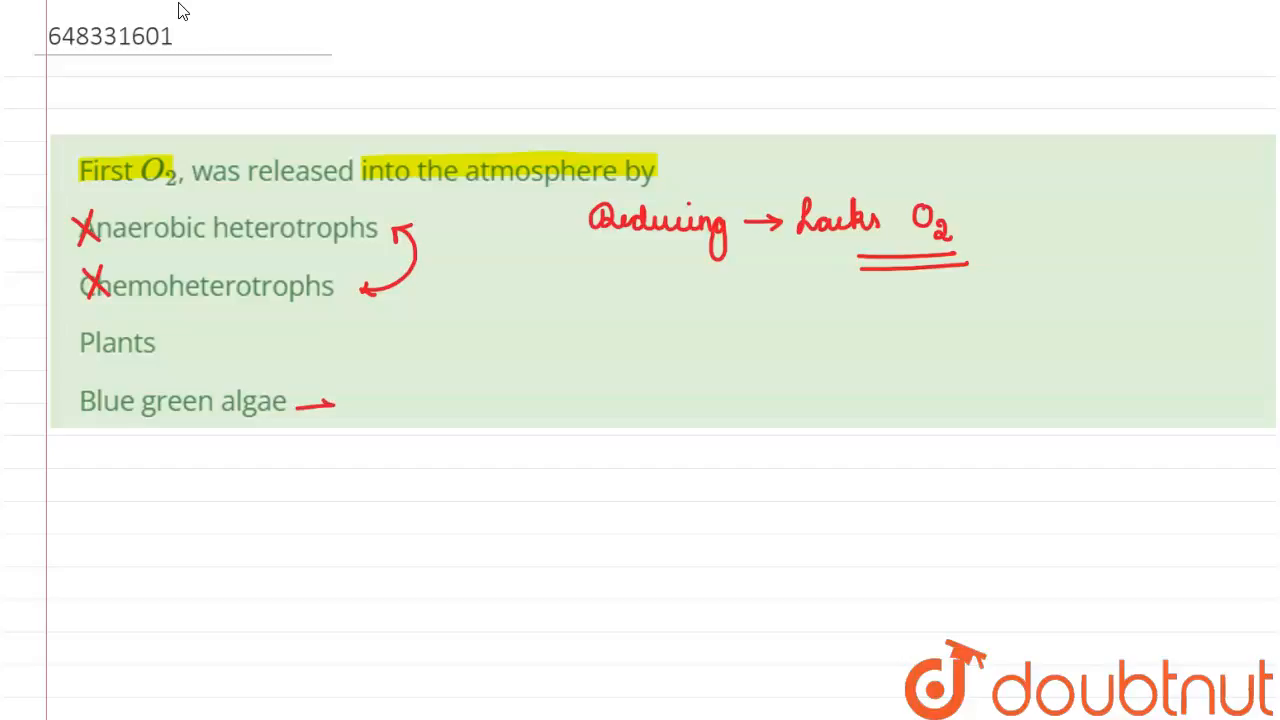
Step: Label Blue green algae "photosynthetic autotroph", underline autotroph, and arrow down to O2
type("pho")
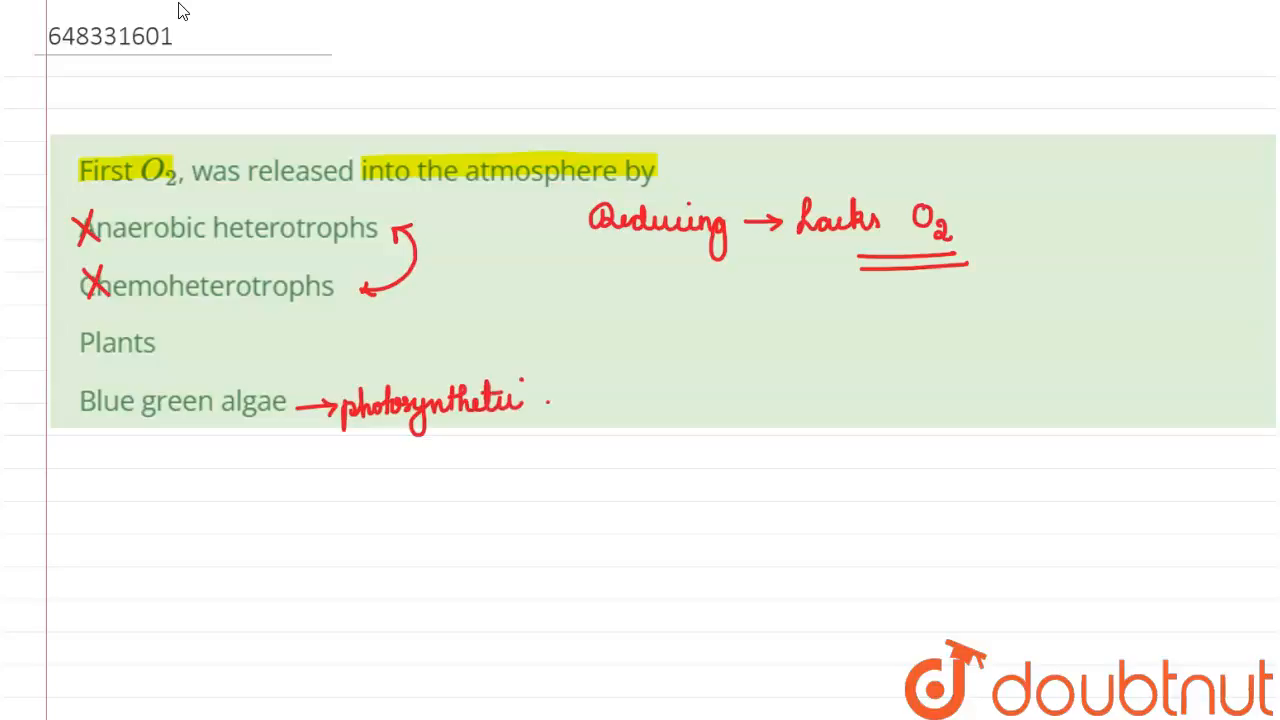
left_click_drag(535, 400, 615, 400)
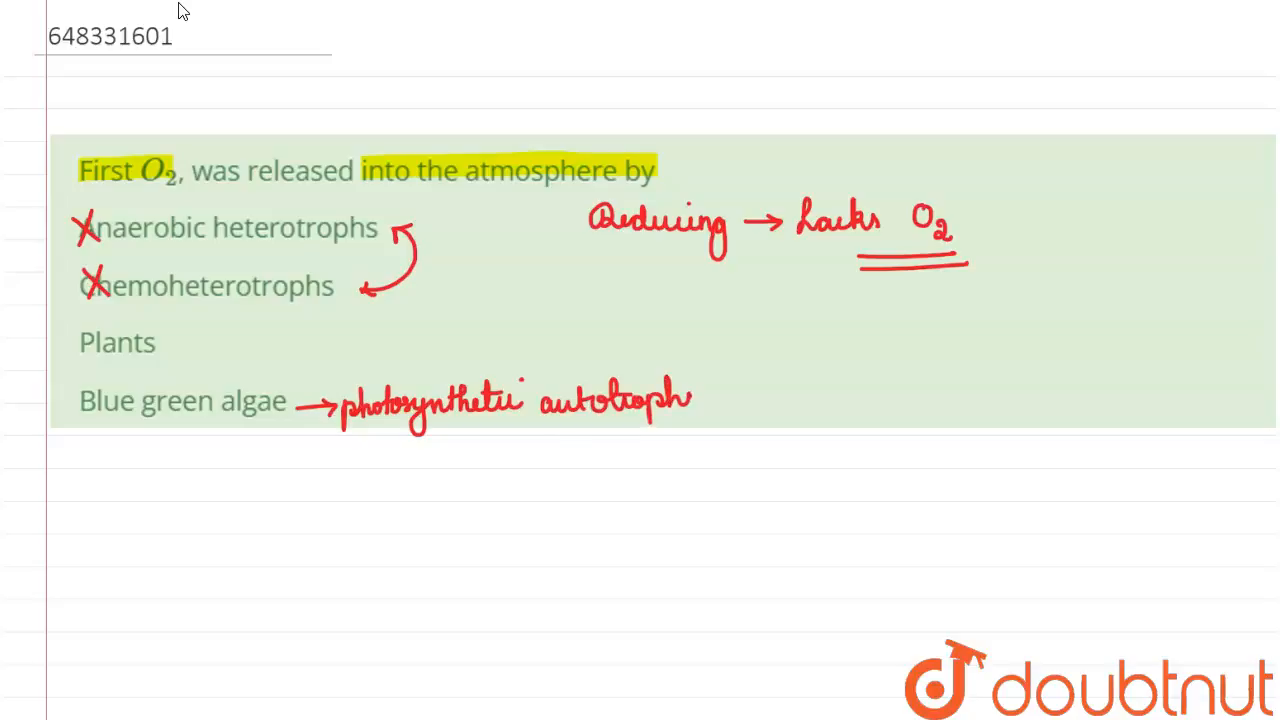
left_click_drag(560, 445, 645, 445)
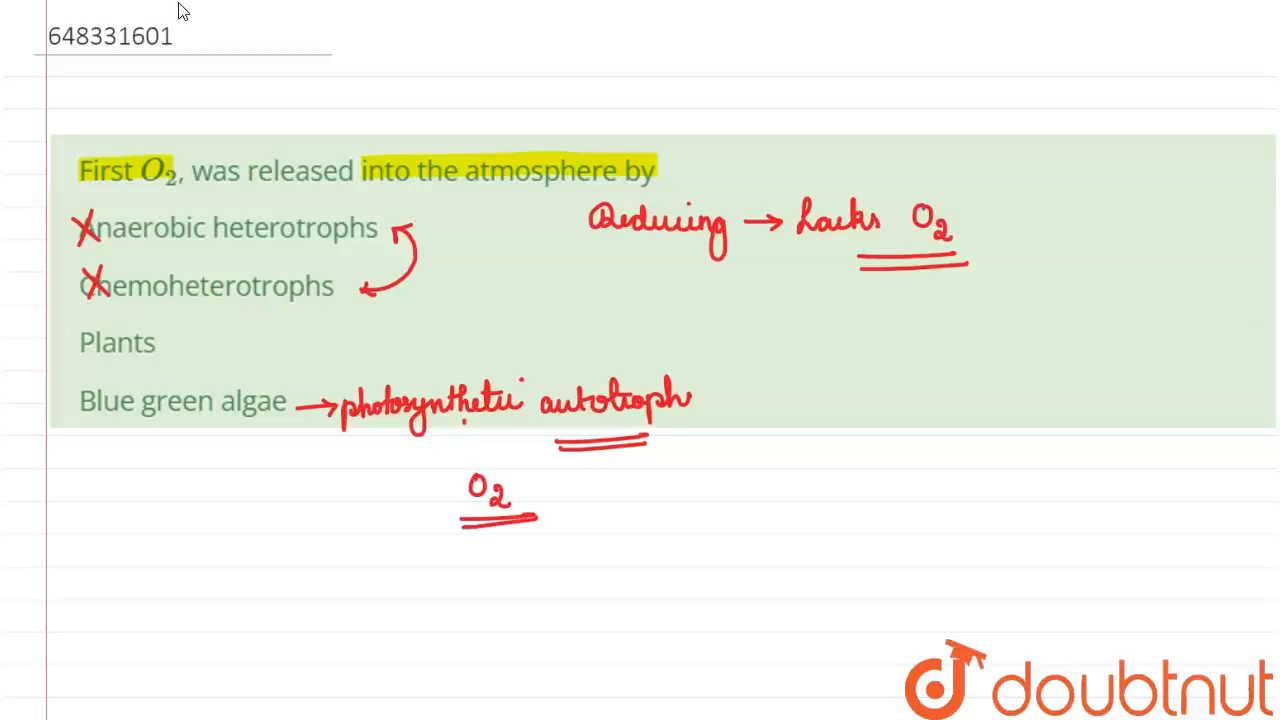
left_click_drag(465, 425, 465, 475)
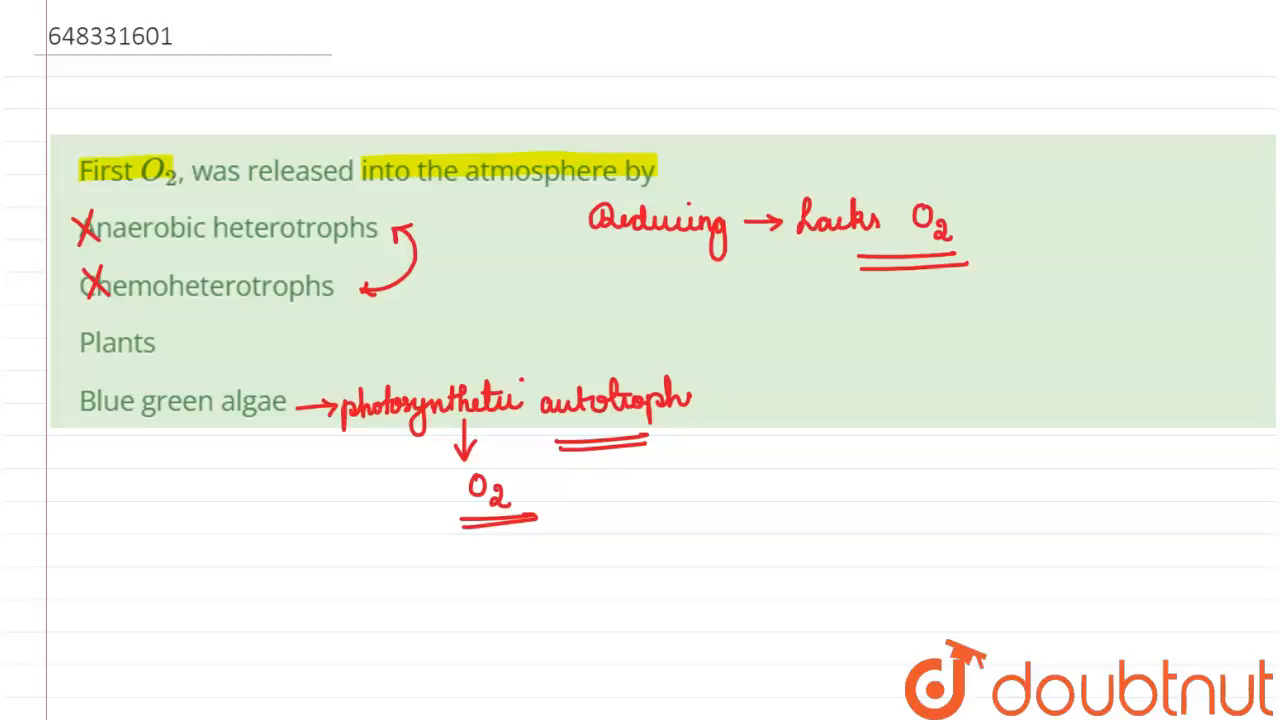
Step: Switch to black ink and mark Blue green algae as the correct answer
left_click(89, 342)
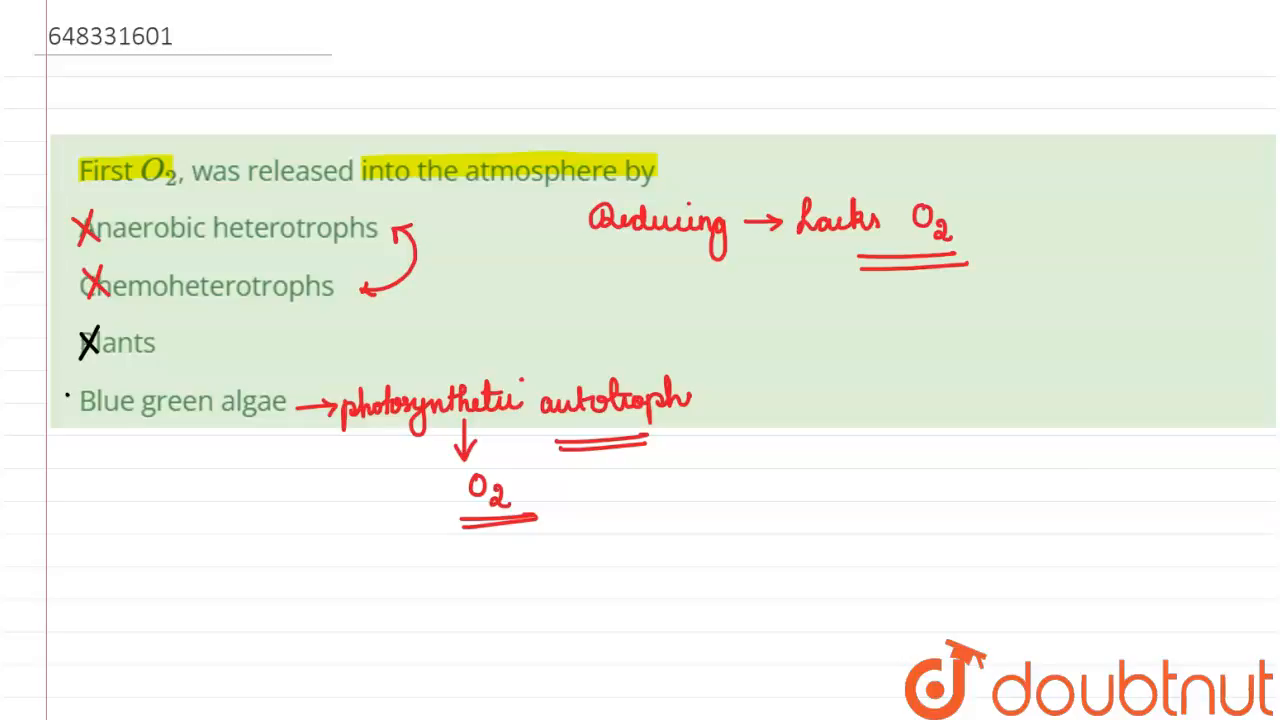
left_click_drag(65, 400, 130, 390)
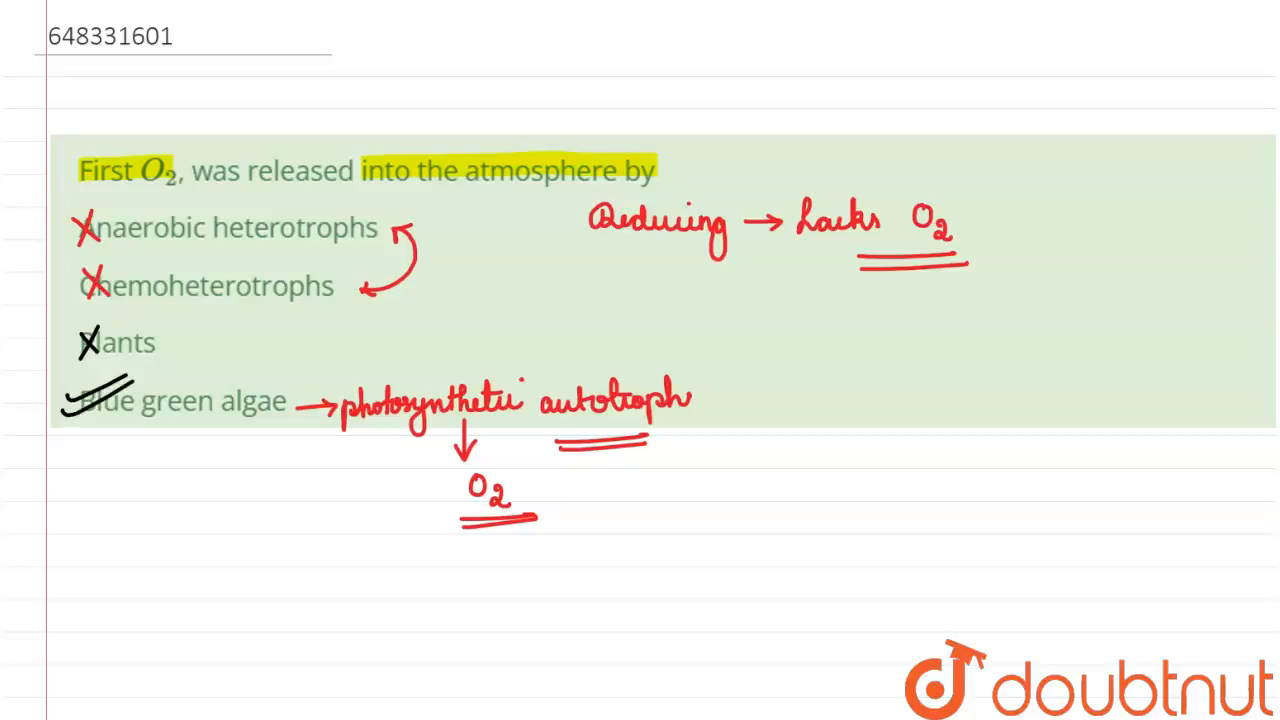